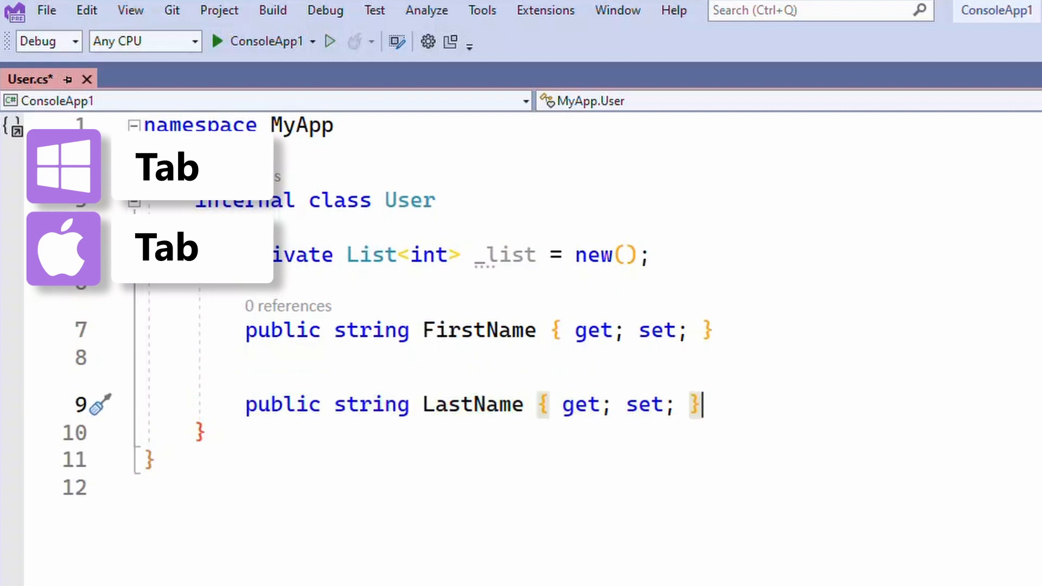
# Add an int Age property, then accept Copilot's FullName property combining FirstName and LastName.
pyautogui.write('public int Age { get; set; }')
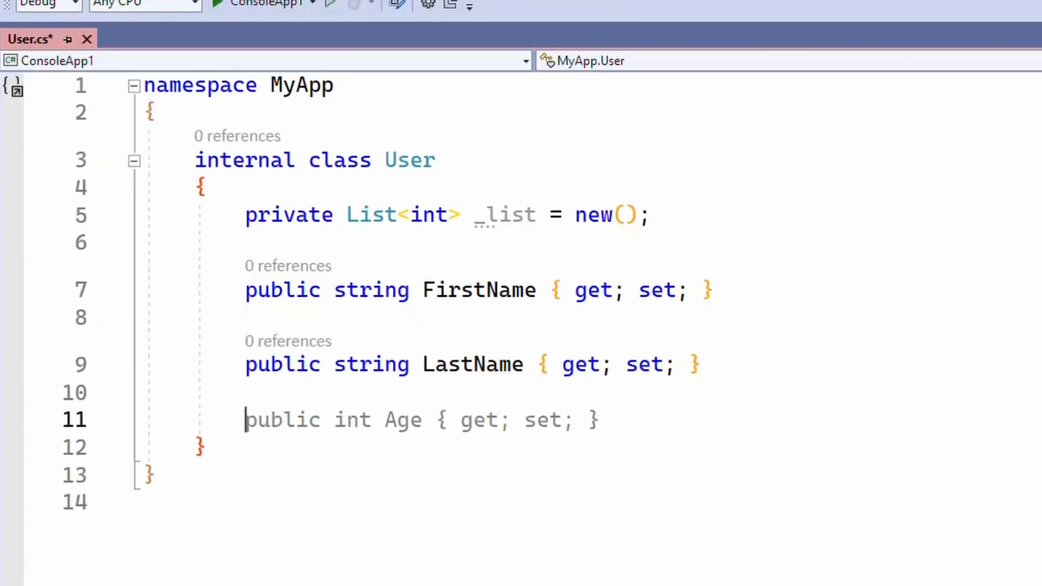
pyautogui.write('public string')
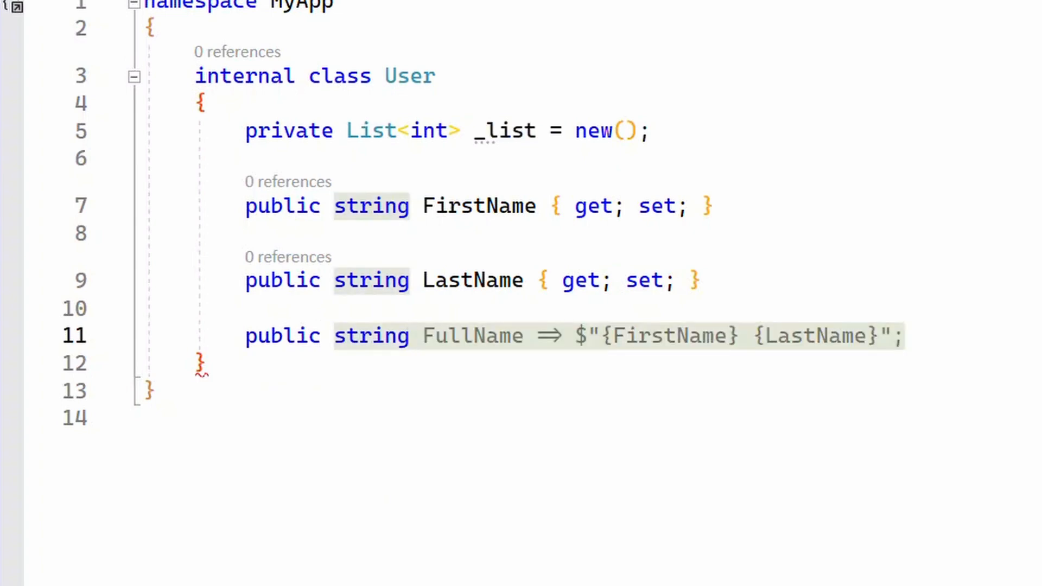
pyautogui.press('Tab')
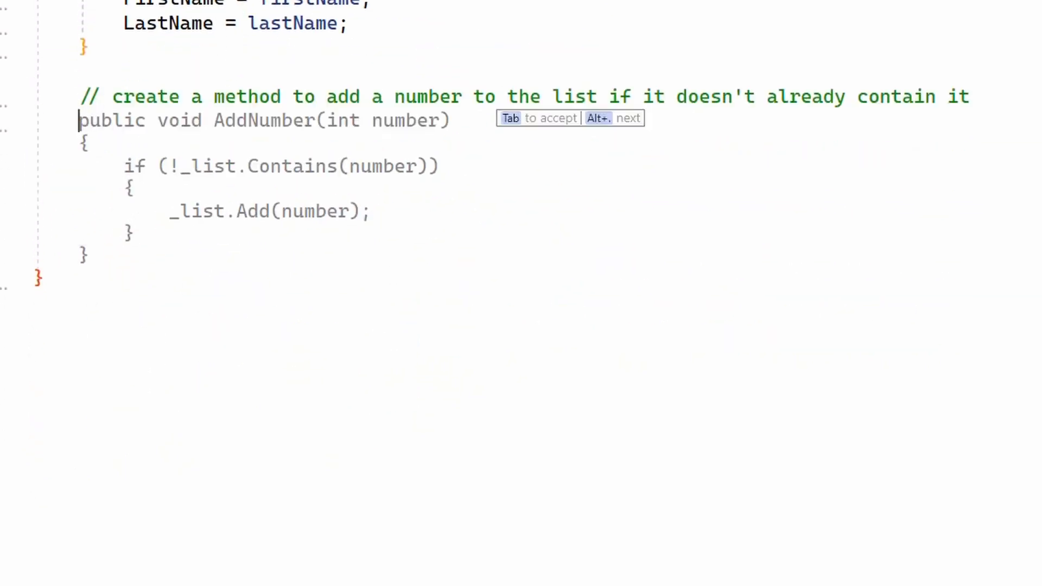
# Accept Copilot's AddNumber method and select 'remove' in the remove-number comment.
pyautogui.press('tab')
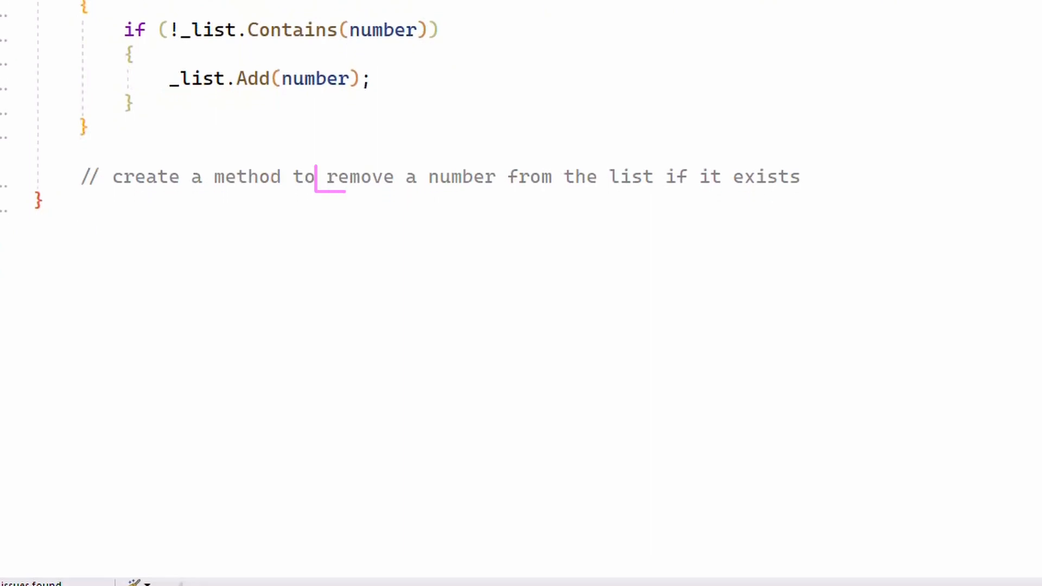
pyautogui.doubleClick(361, 177)
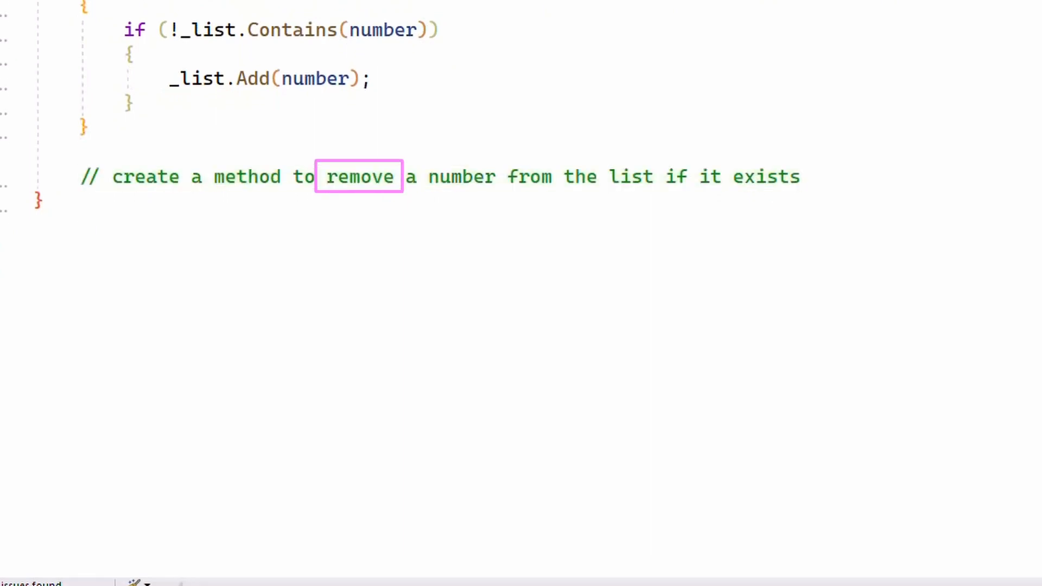